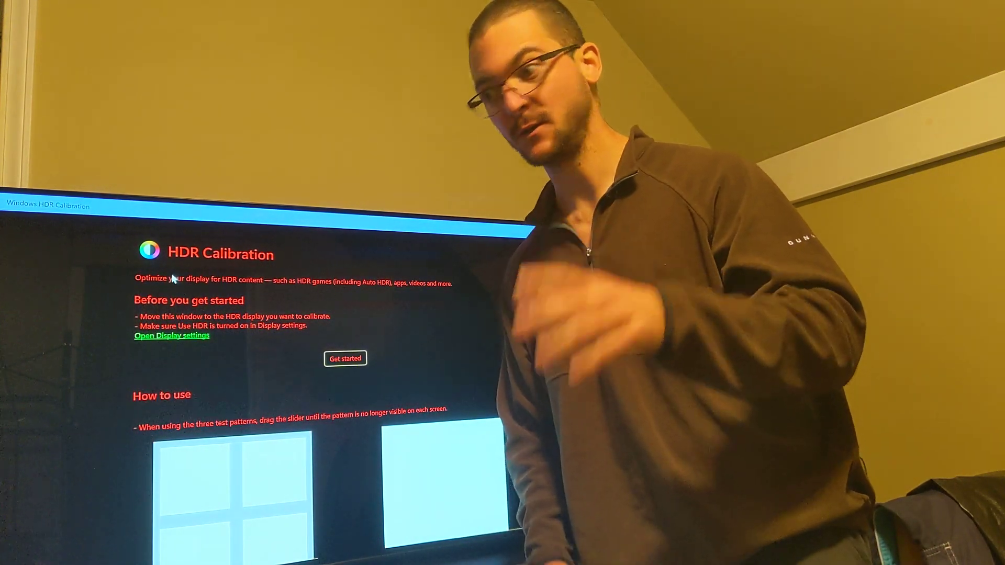
mouse_move(170, 368)
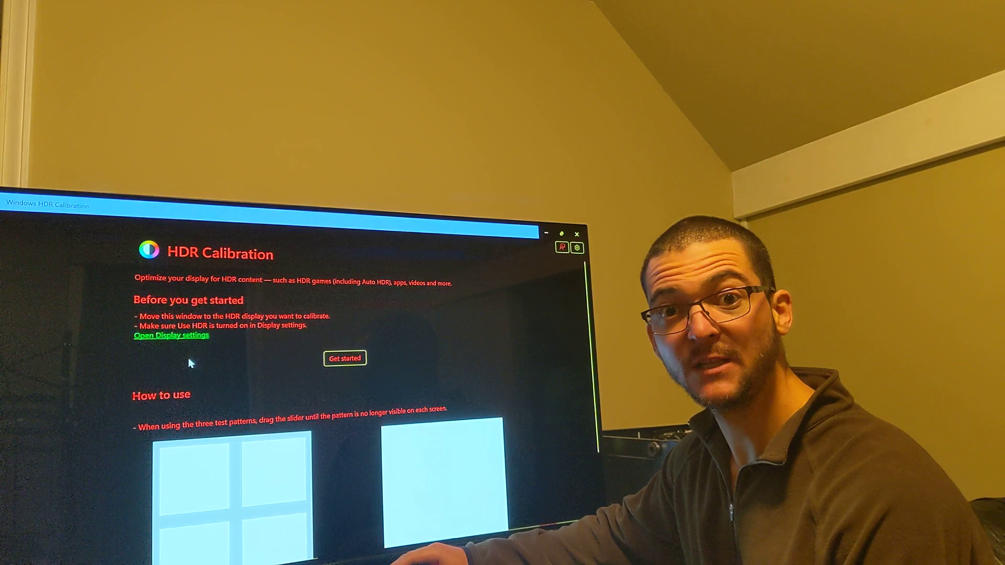
Step: Bring up the TV's Picture > Advanced Settings > Brightness page showing Screen Brightness 50 and HGiG tone mapping
left_click(344, 357)
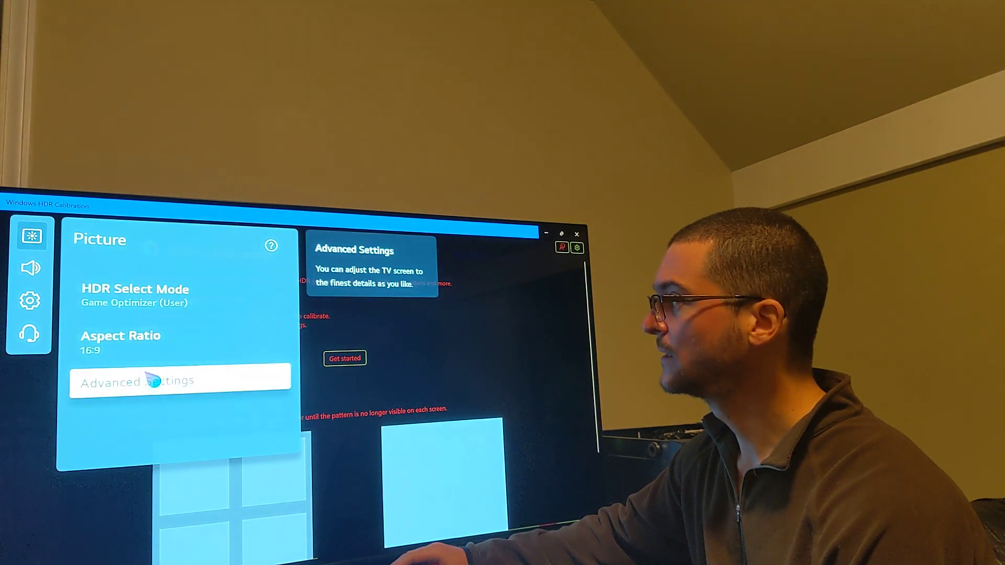
left_click(179, 381)
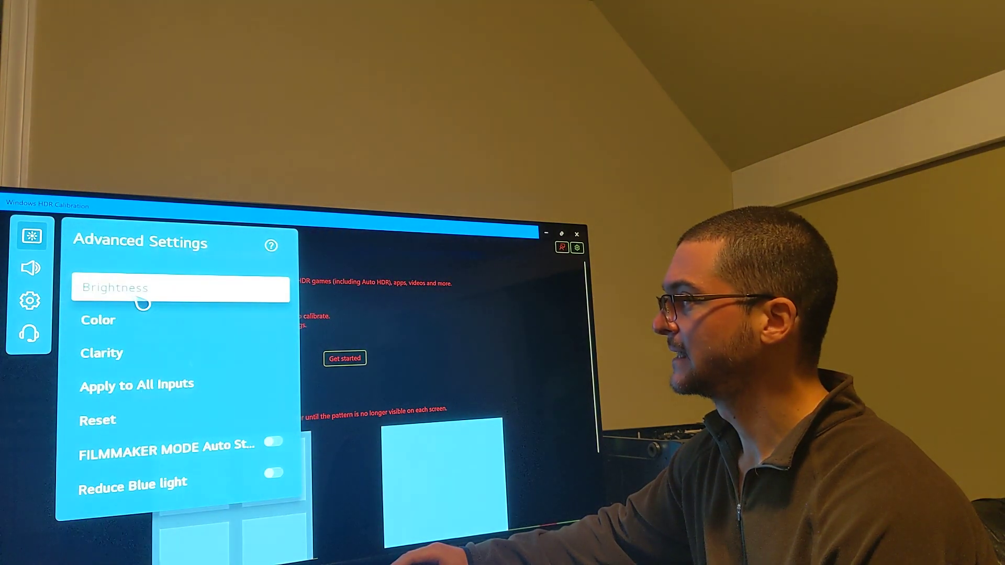
left_click(115, 287)
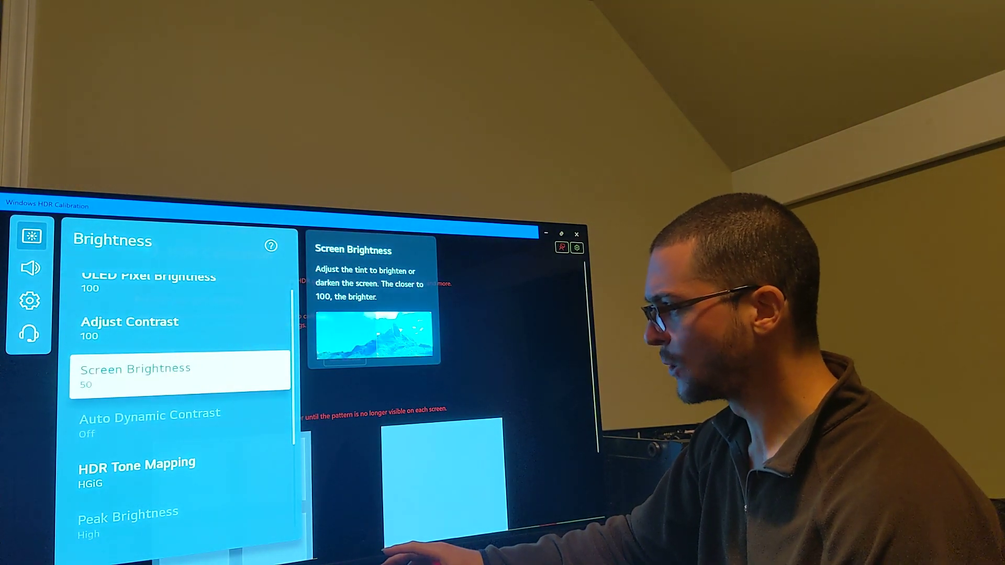
Step: Show the TV's Game Optimizer panel reporting 119 FPS, Black Stabilizer 10 and VRR on
left_click(161, 473)
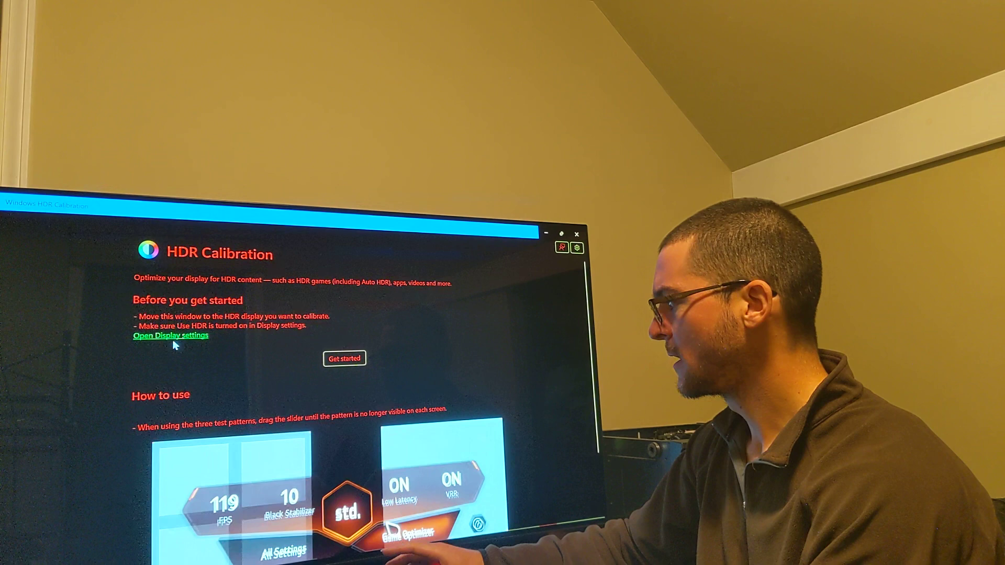
Step: Review the full Game Optimizer options, confirming Black Stabilizer and VRR & G-Sync are on
left_click(344, 358)
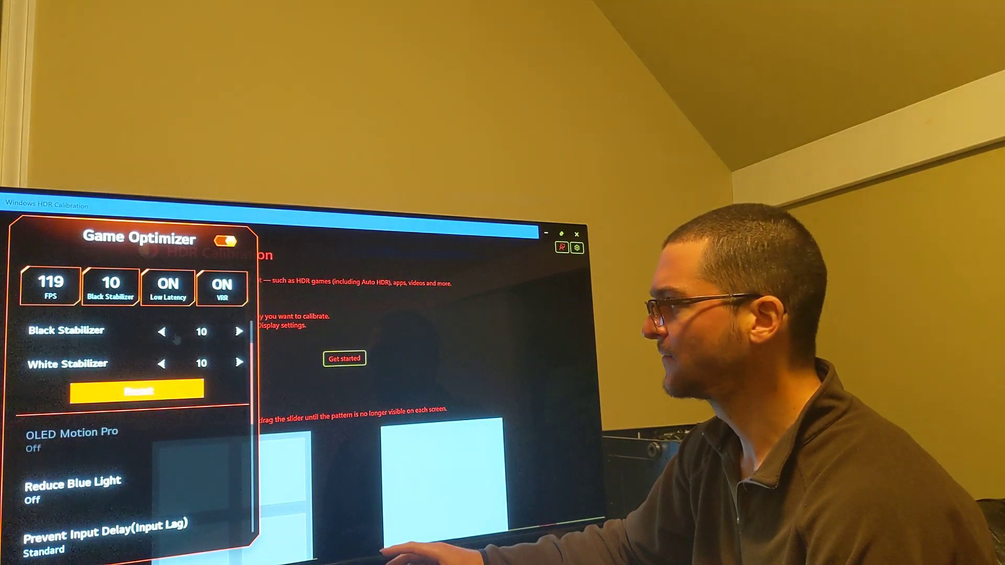
scroll("down", 3)
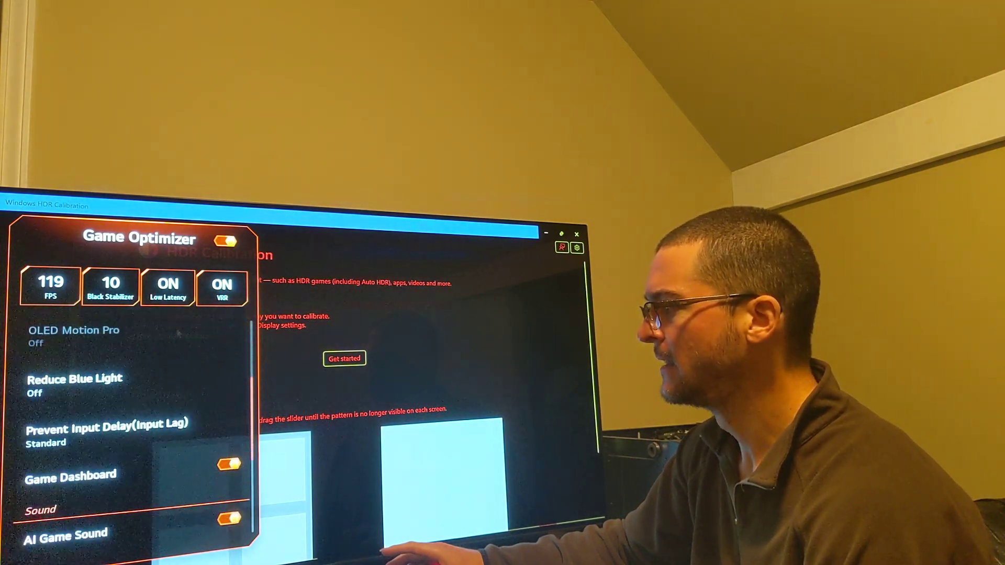
scroll("down", 3)
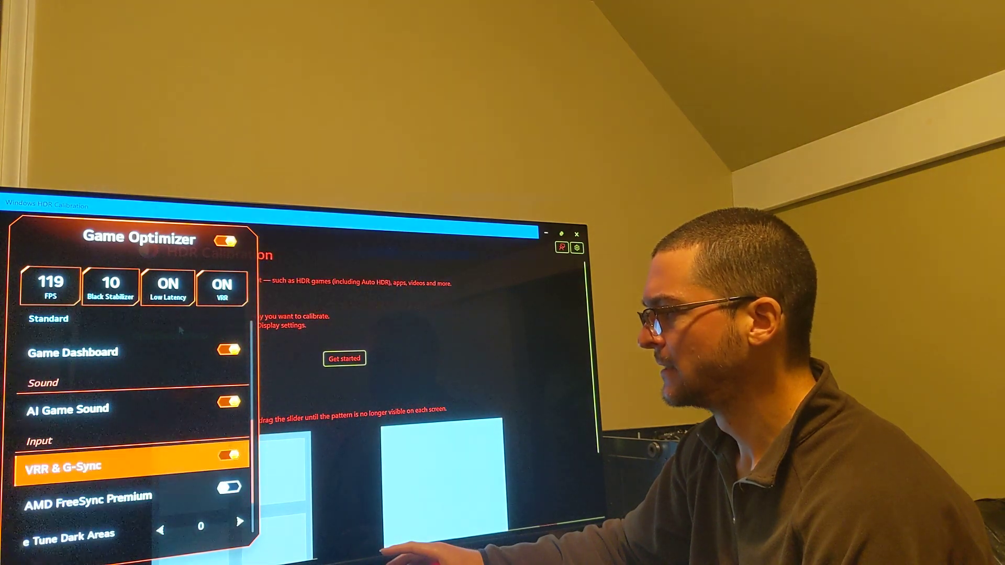
scroll("down", 3)
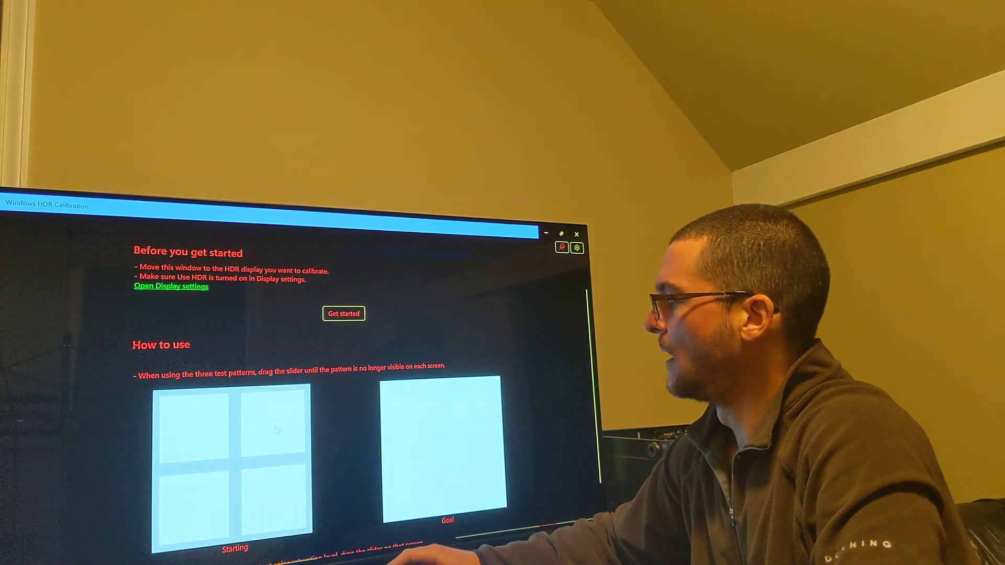
Step: Get started with calibration, reaching the Minimum Luminance test pattern
scroll("down", 3)
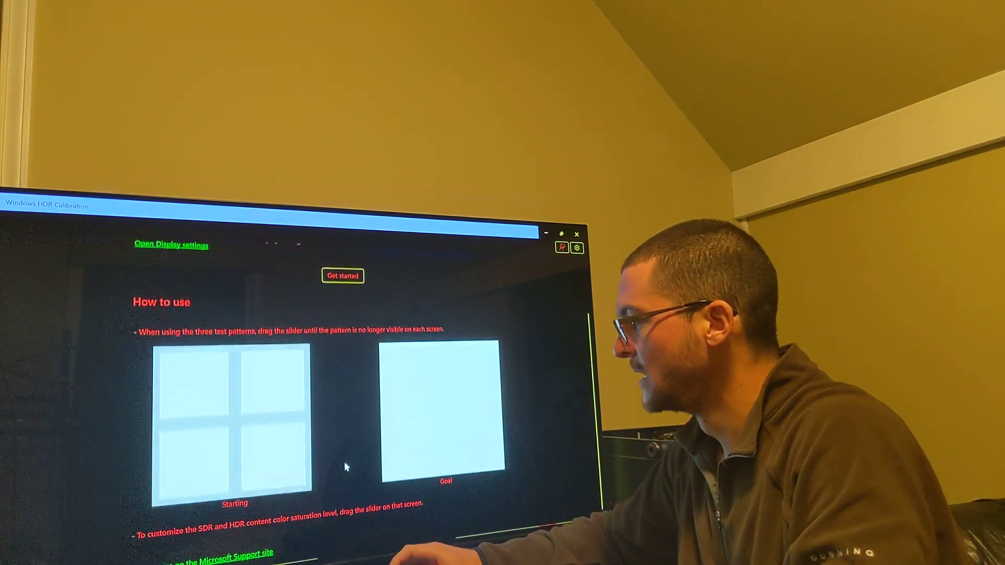
left_click(342, 275)
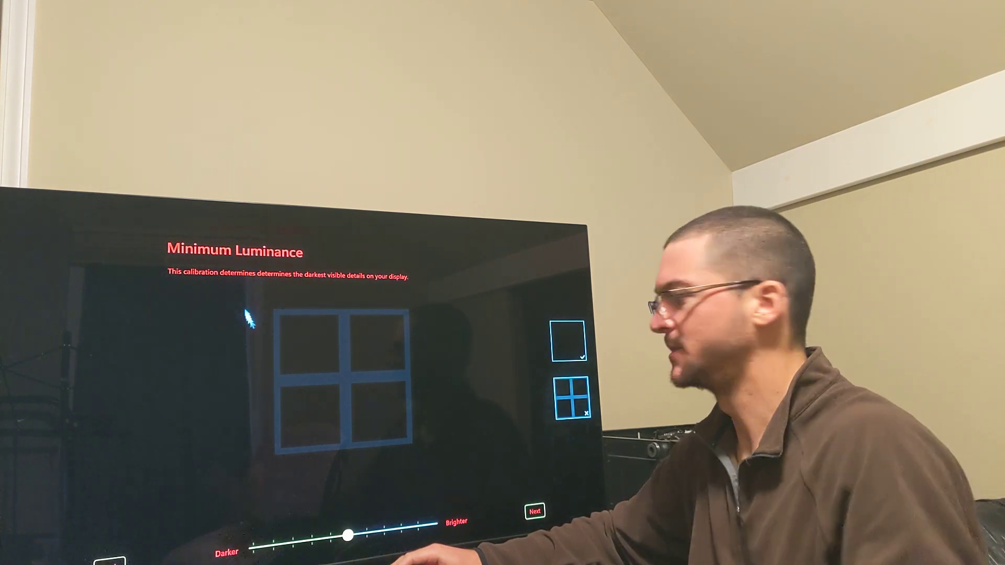
Step: Drag minimum luminance fully to Darker so the grid vanishes, then continue to Maximum Luminance
left_click_drag(350, 535, 253, 547)
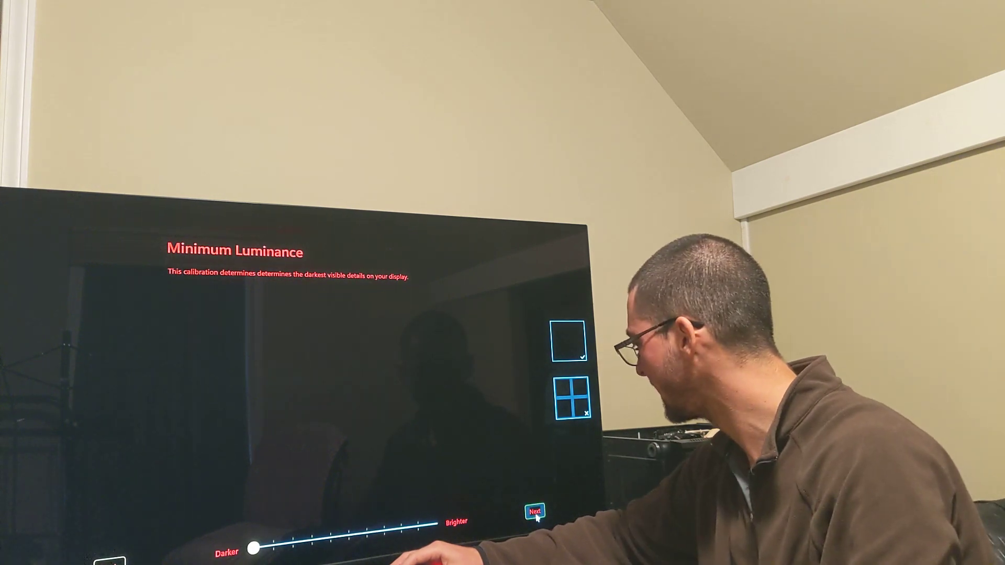
left_click(535, 512)
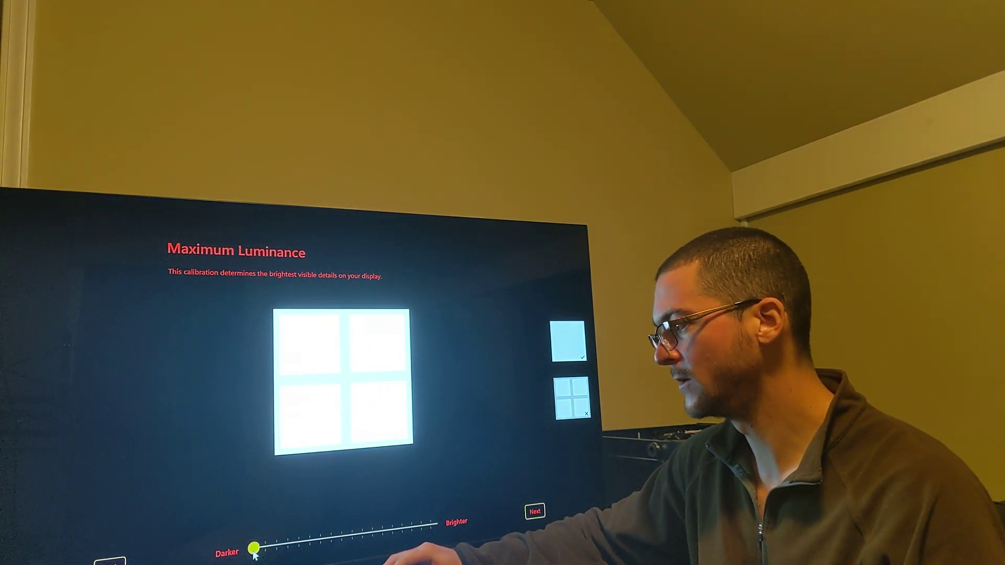
Step: Raise maximum luminance to around 870, then settle near 760 where the grid disappears
left_click_drag(253, 550, 303, 541)
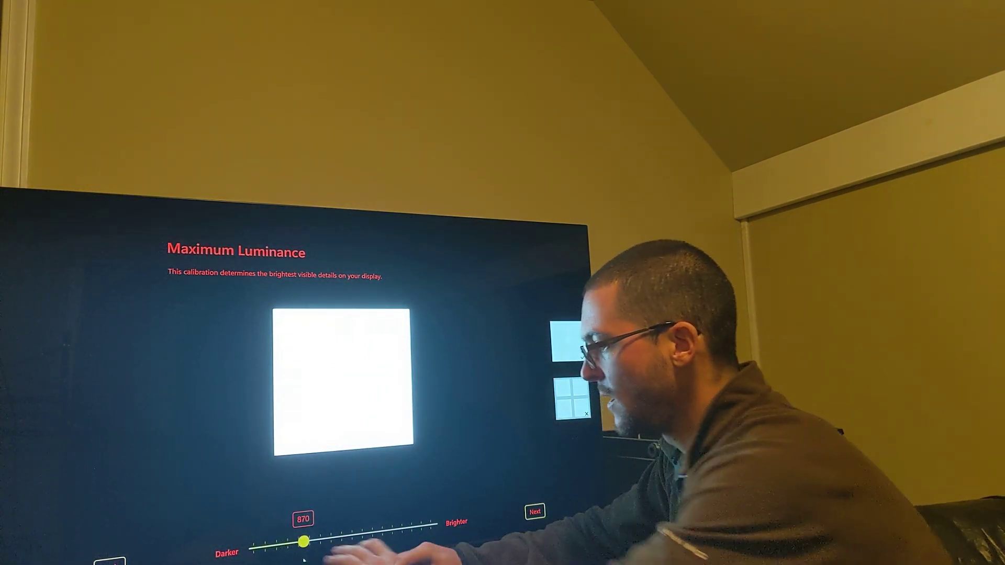
left_click_drag(302, 541, 298, 544)
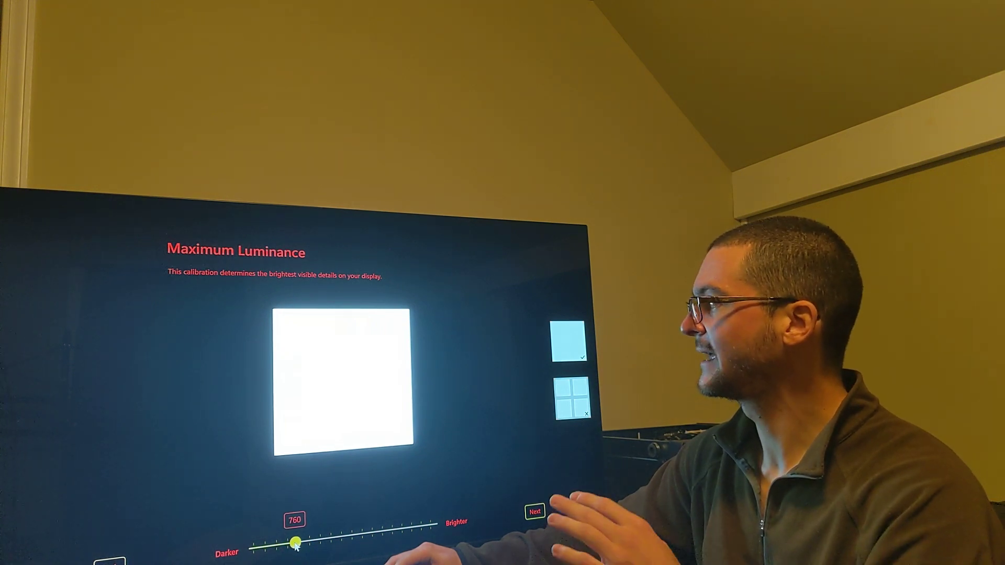
left_click_drag(294, 543, 299, 543)
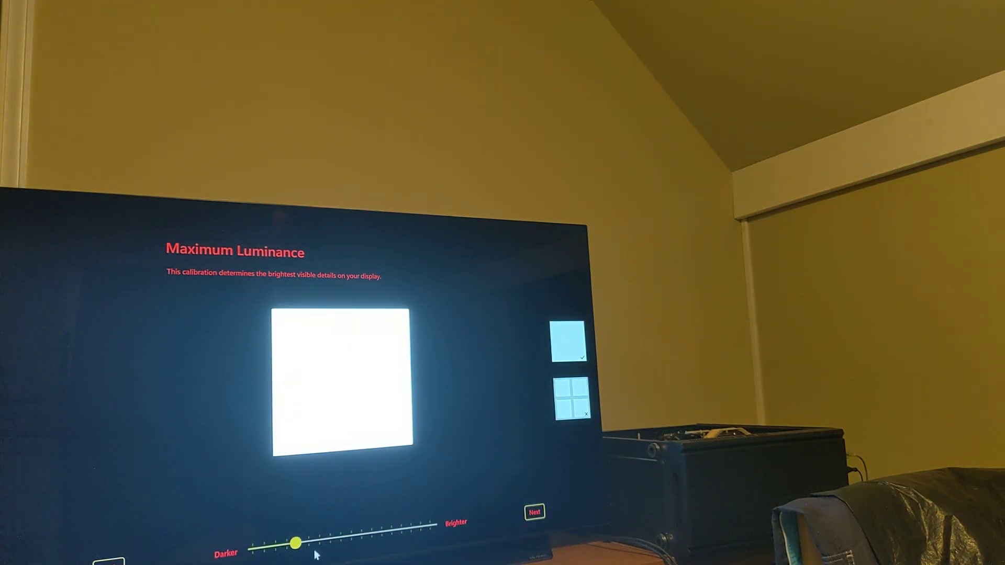
left_click_drag(294, 543, 296, 543)
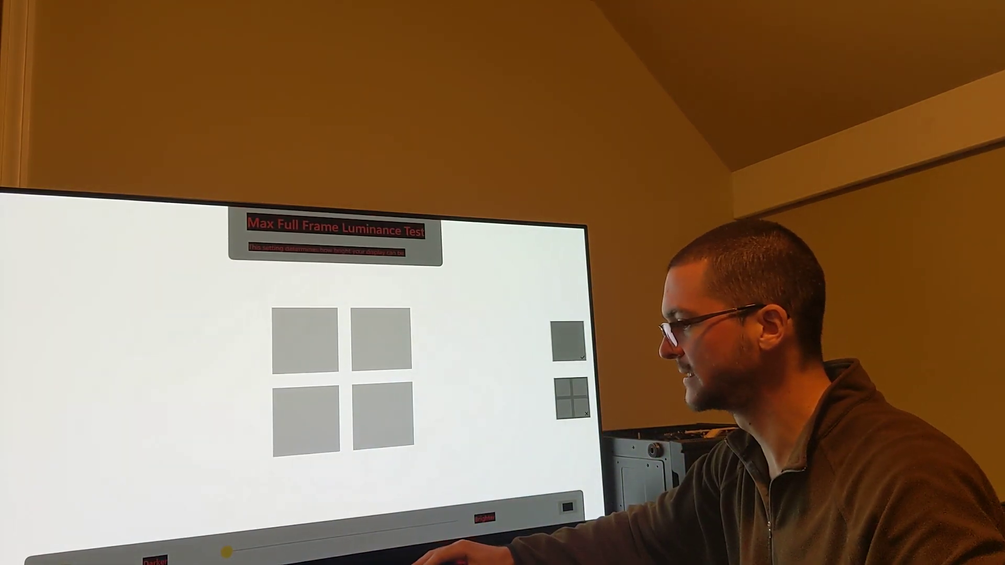
Step: Drag the full-frame luminance slider right until the squares in the pattern are barely visible
left_click_drag(224, 549, 259, 553)
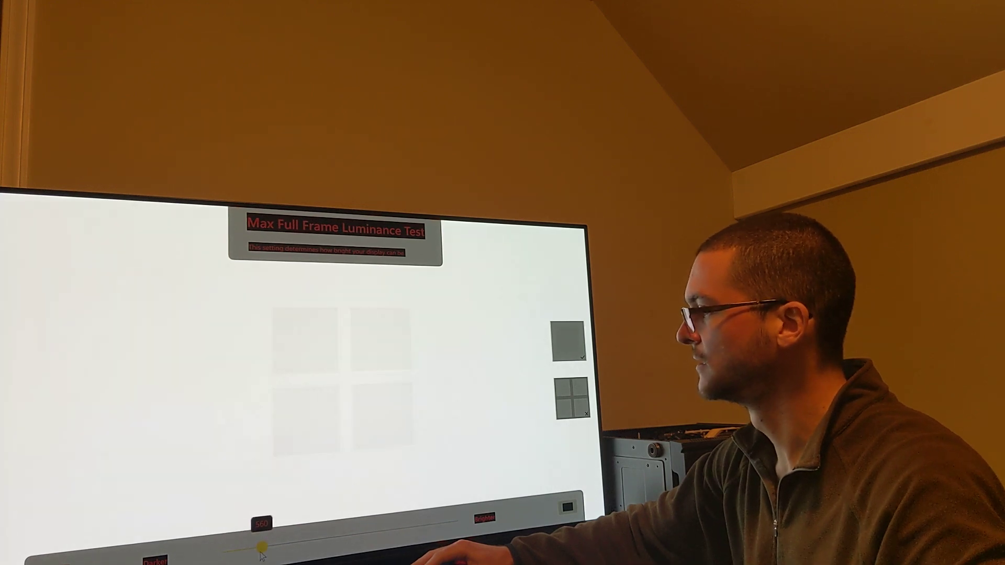
left_click_drag(260, 553, 269, 552)
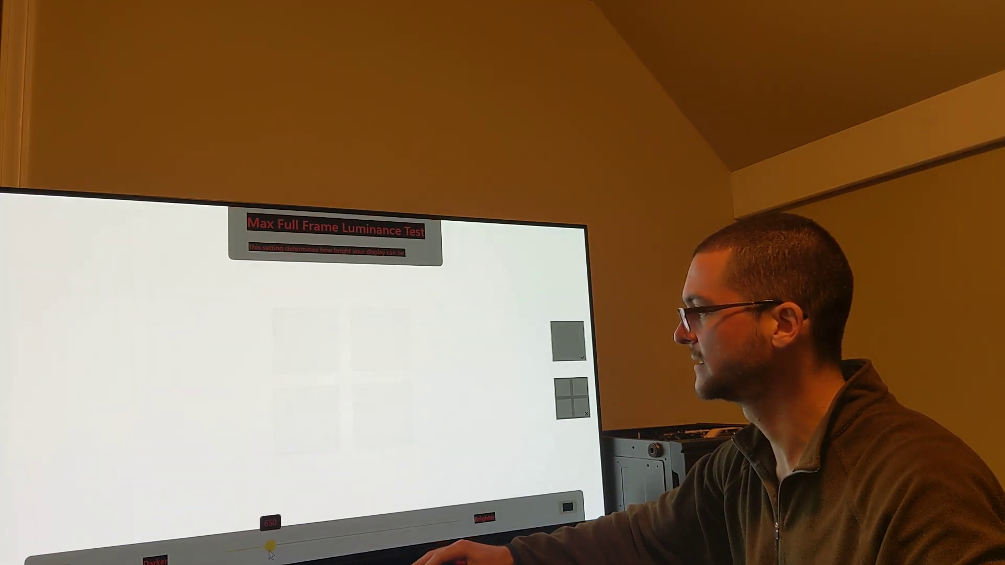
left_click_drag(269, 543, 279, 546)
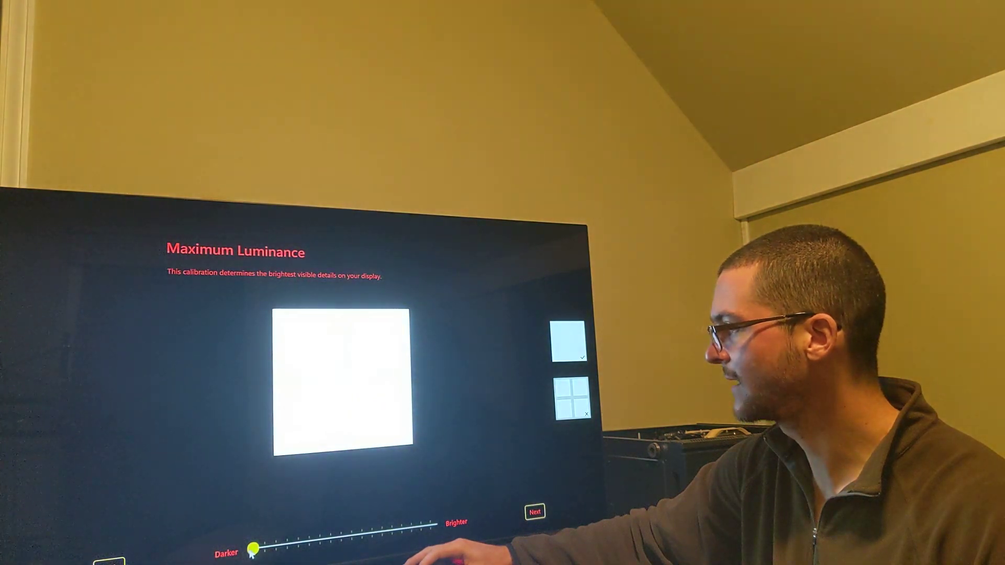
Step: Set maximum luminance to 790, accept it, and pass the full-frame test to reach Color Saturation
left_click_drag(253, 545, 295, 543)
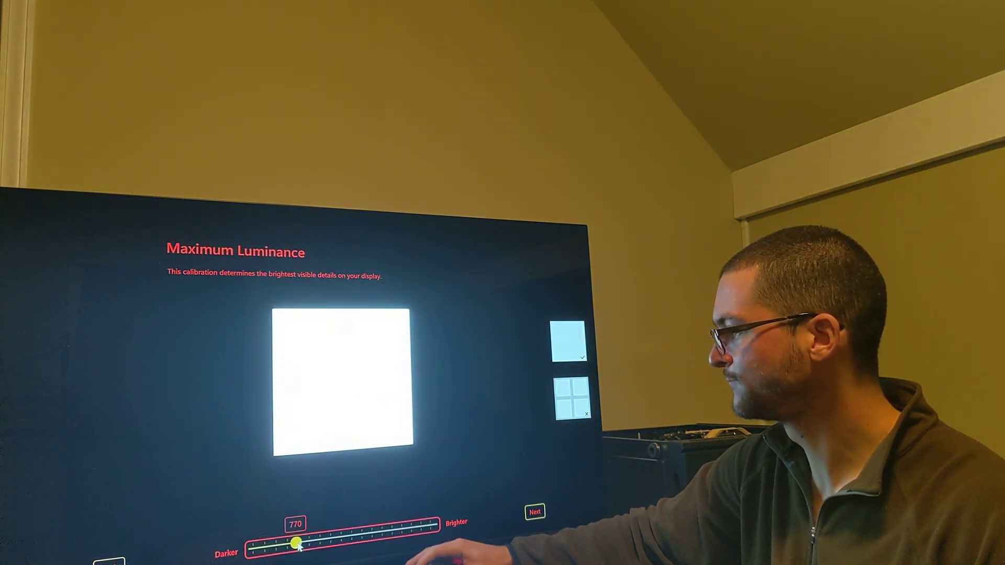
left_click_drag(296, 543, 314, 543)
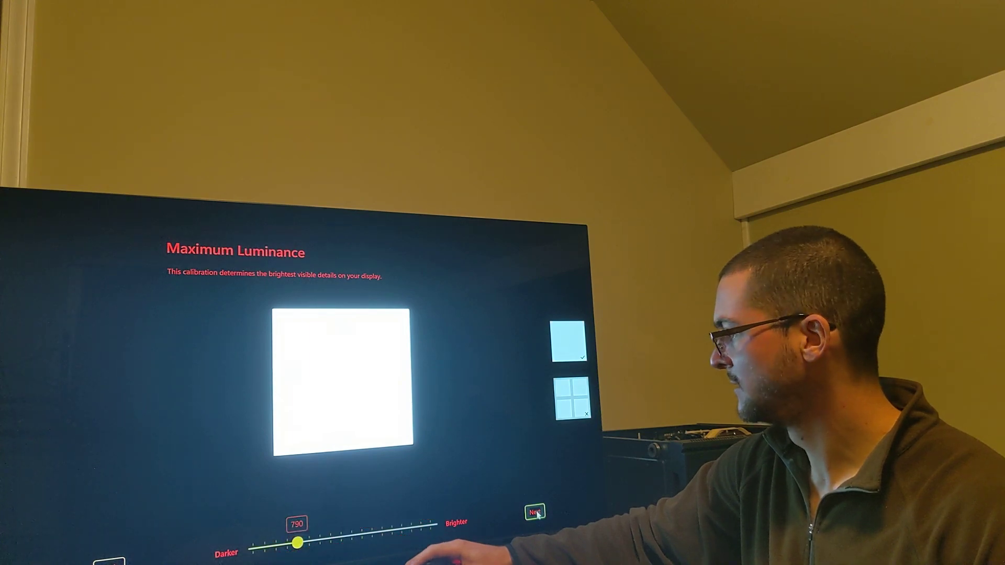
left_click(535, 513)
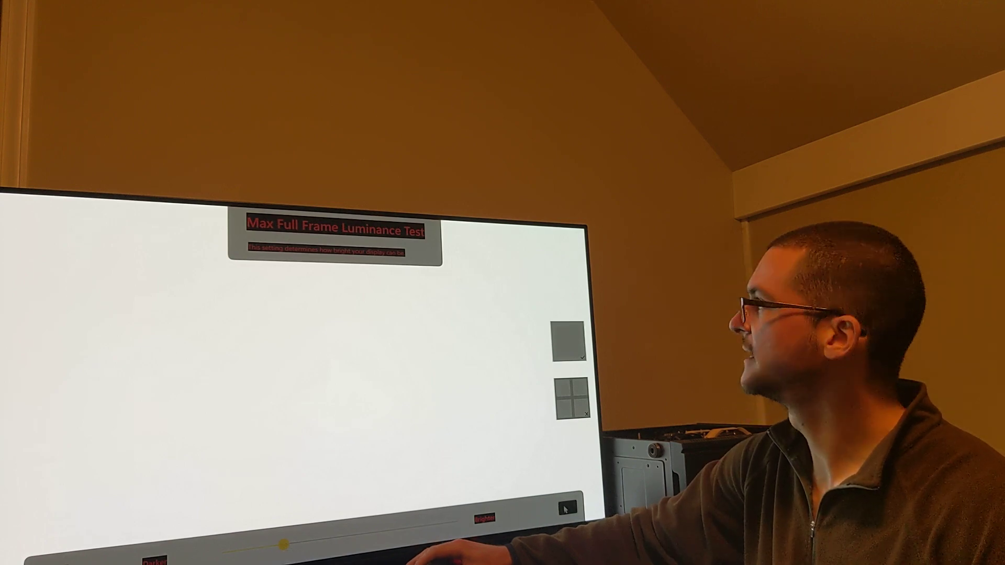
left_click(566, 507)
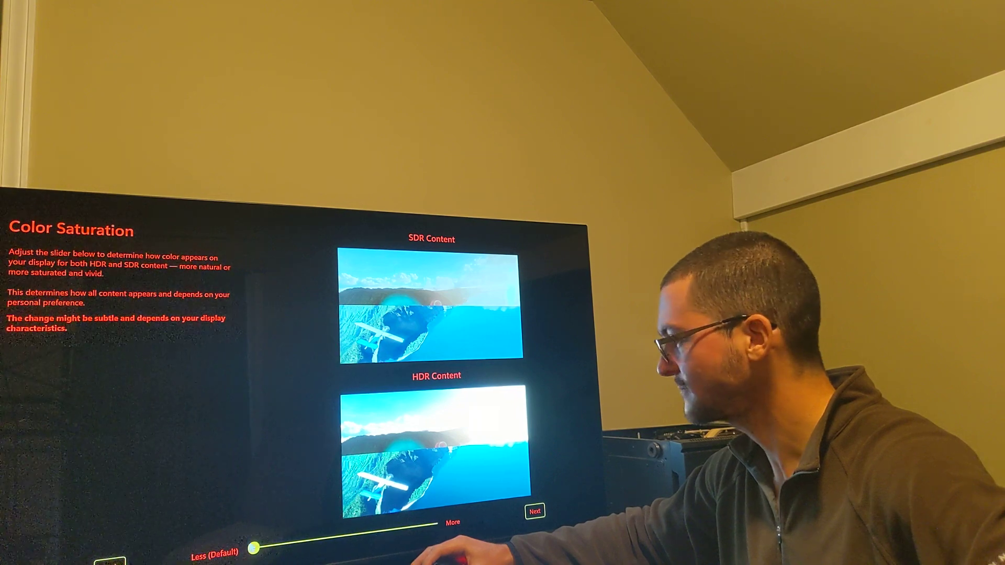
Step: Try color saturation at 40, 90 and 100, comparing the sample images against the default 0
left_click(255, 548)
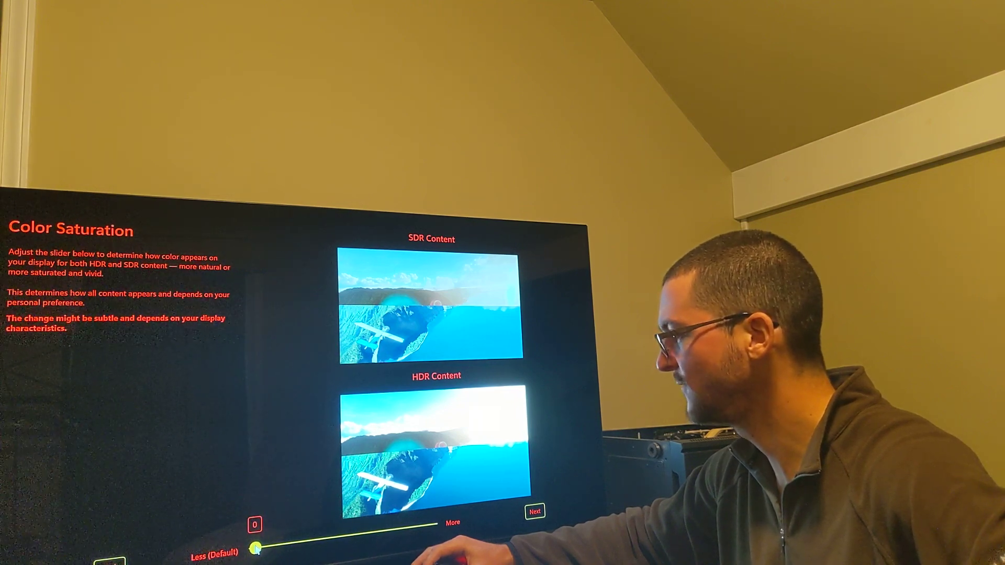
left_click_drag(255, 547, 321, 540)
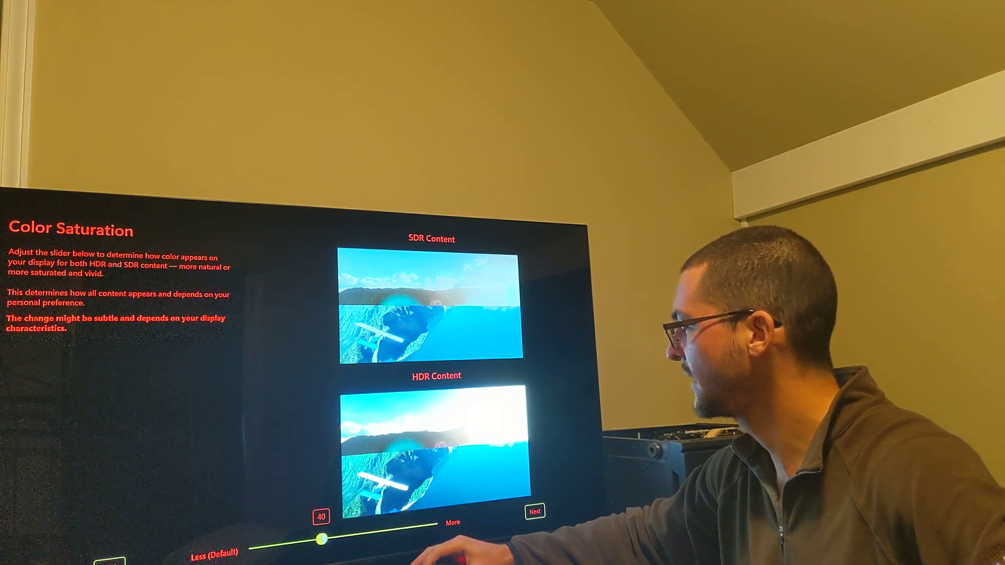
left_click_drag(321, 539, 417, 526)
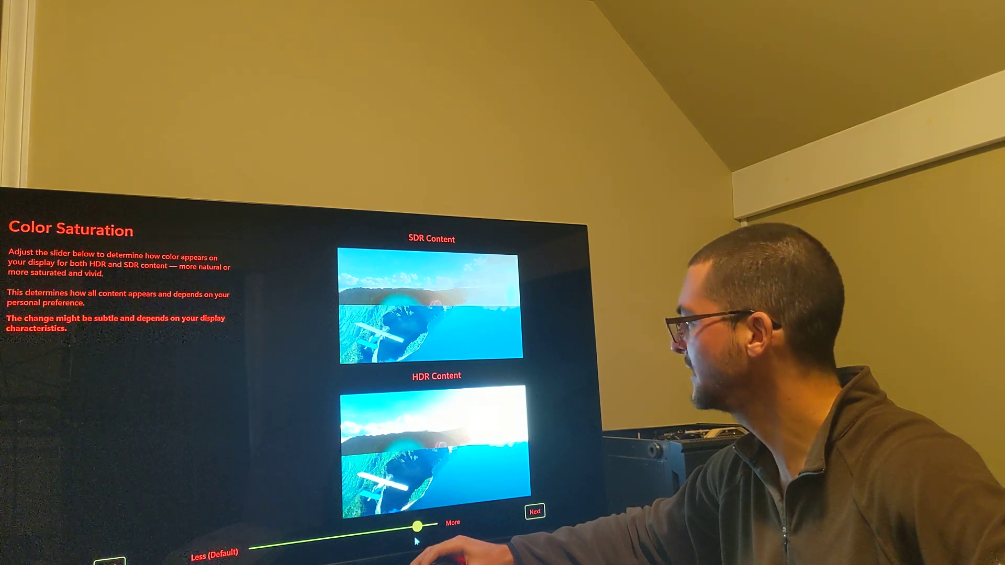
left_click_drag(417, 525, 417, 526)
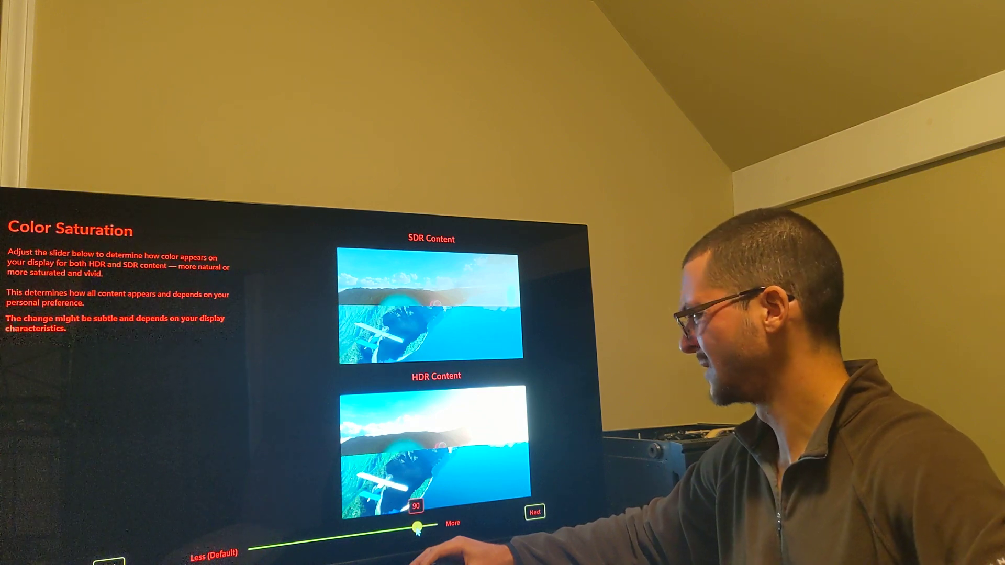
left_click_drag(416, 525, 251, 550)
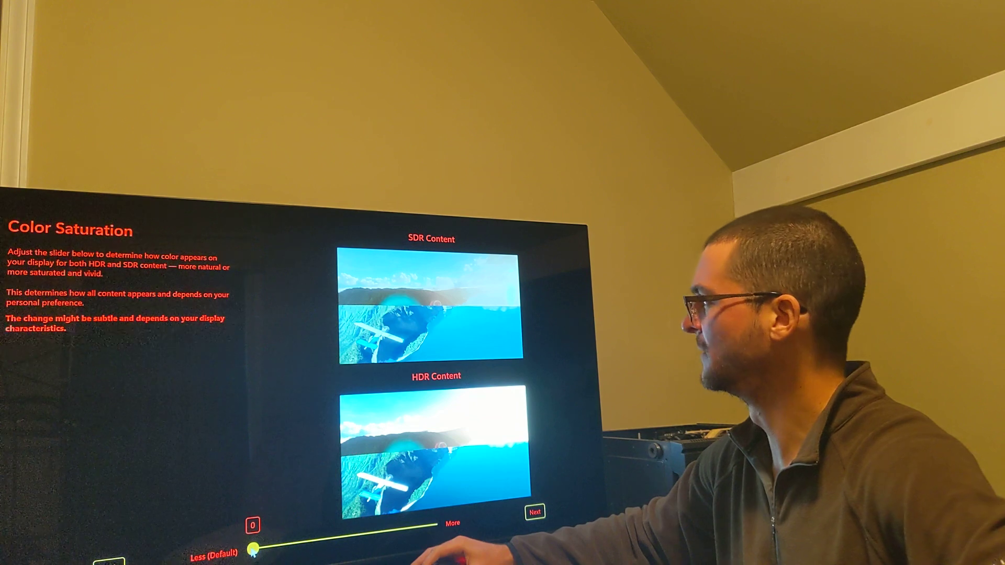
left_click_drag(251, 549, 348, 535)
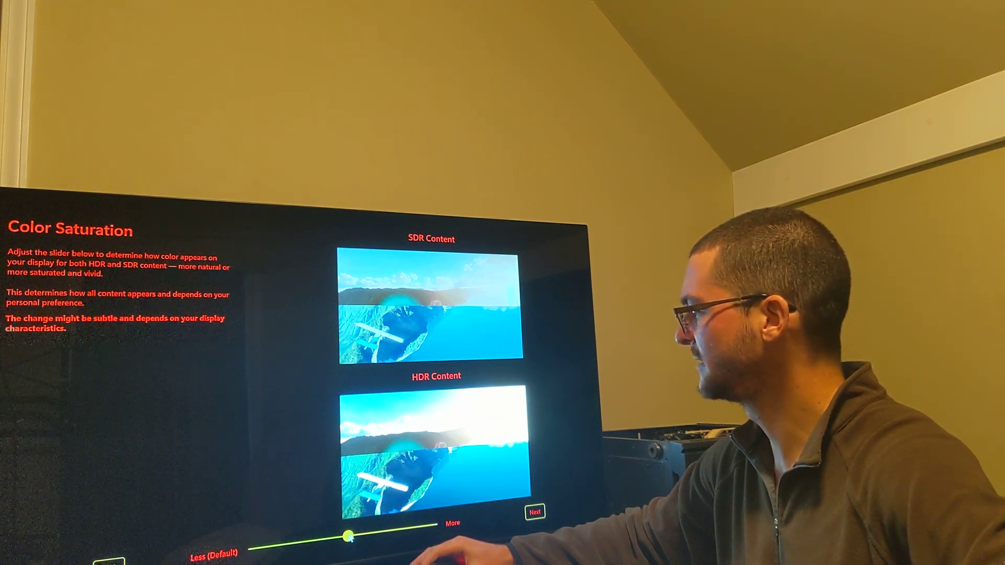
left_click_drag(346, 535, 384, 529)
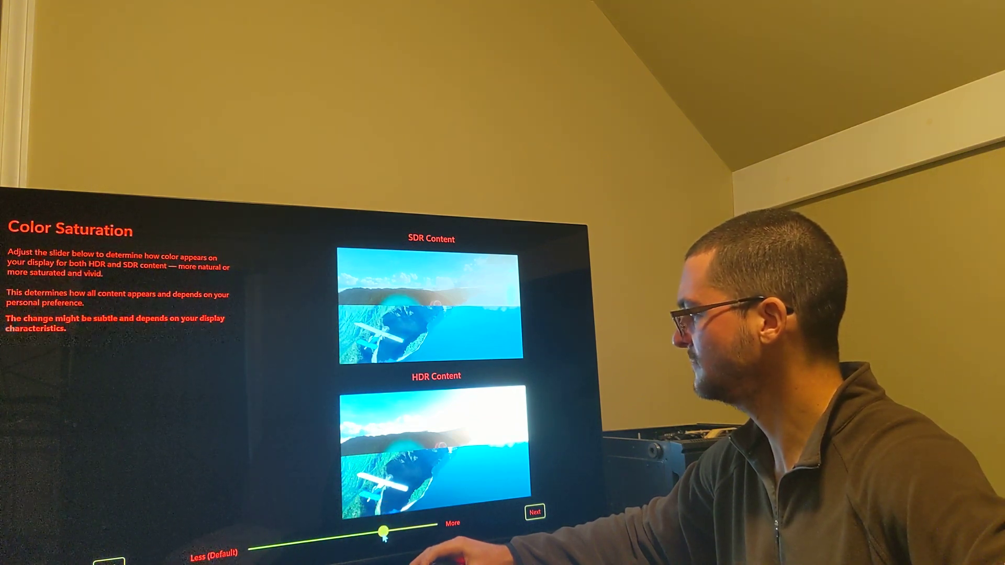
left_click_drag(384, 530, 432, 525)
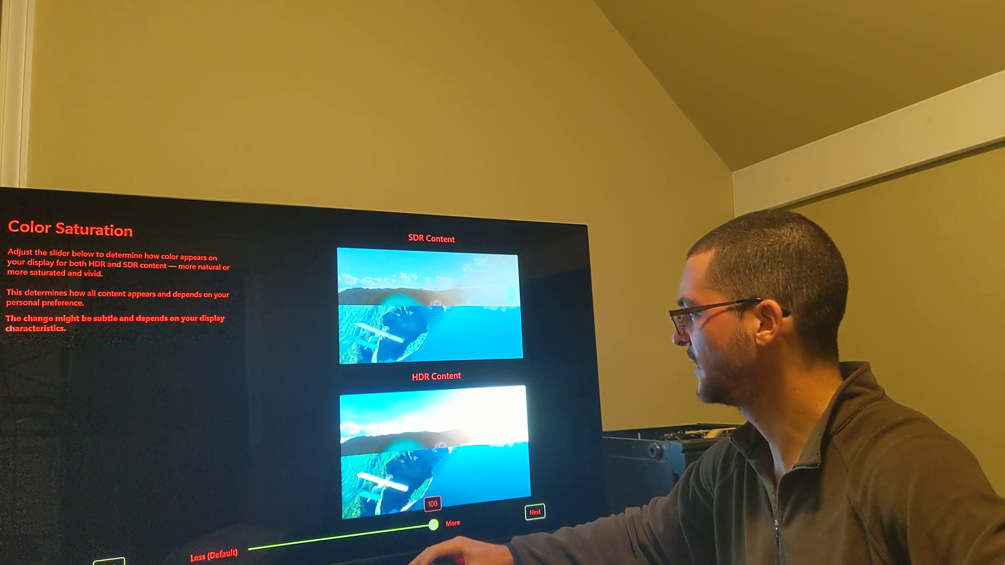
left_click_drag(434, 524, 389, 529)
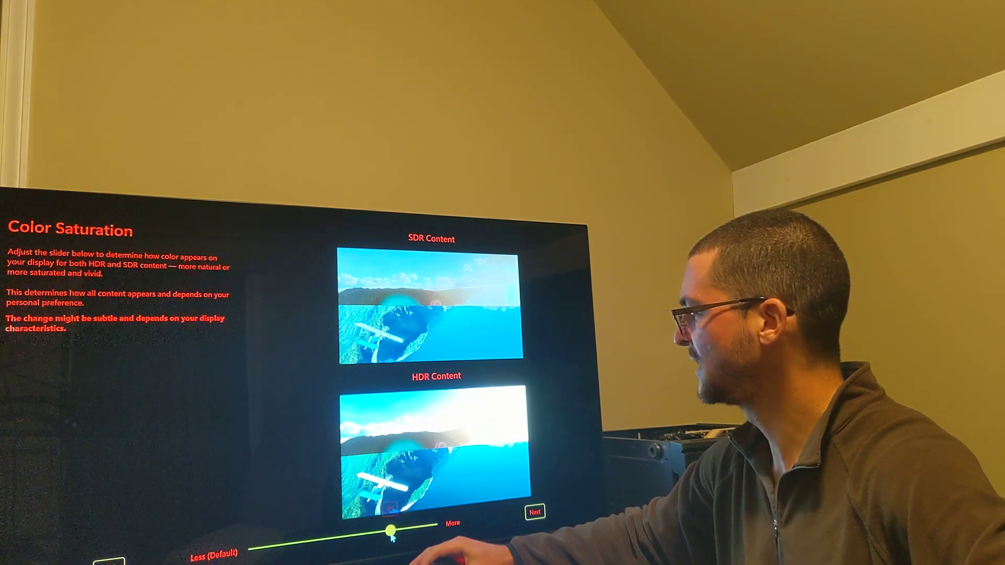
left_click_drag(391, 530, 292, 544)
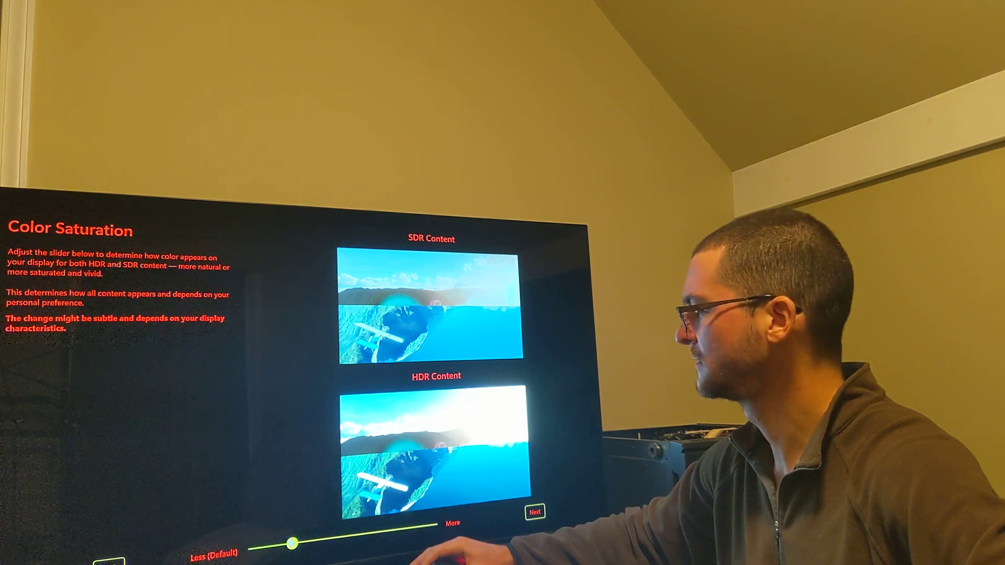
left_click_drag(292, 543, 346, 535)
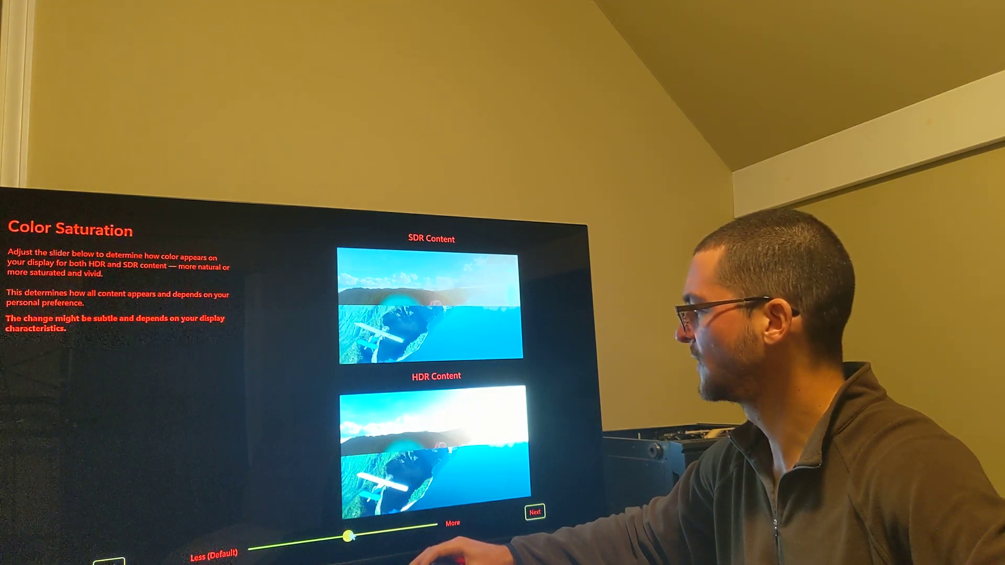
Step: Compare maximum and middle saturation levels again, then leave saturation at Less (Default)
left_click_drag(346, 536, 434, 525)
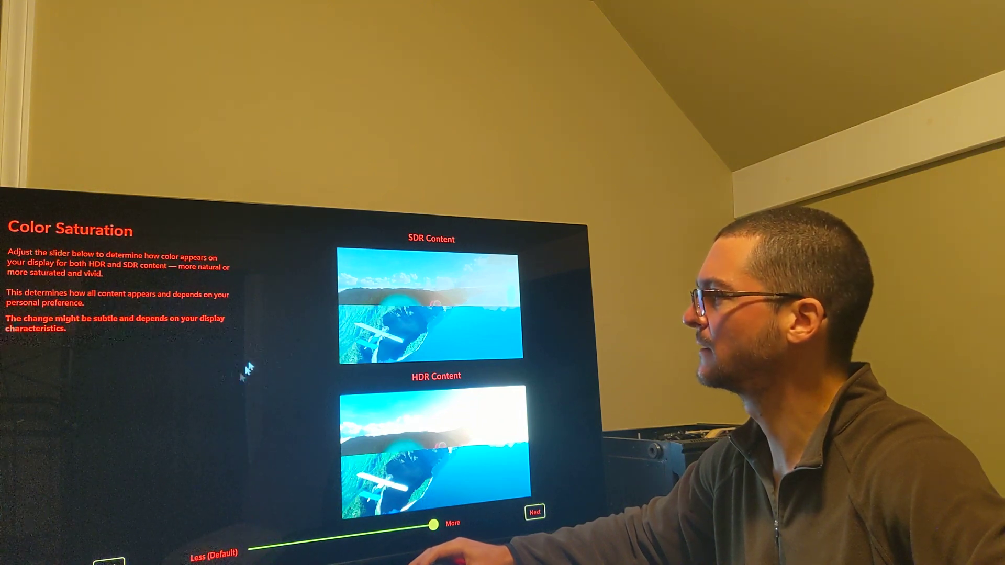
left_click_drag(434, 526, 381, 526)
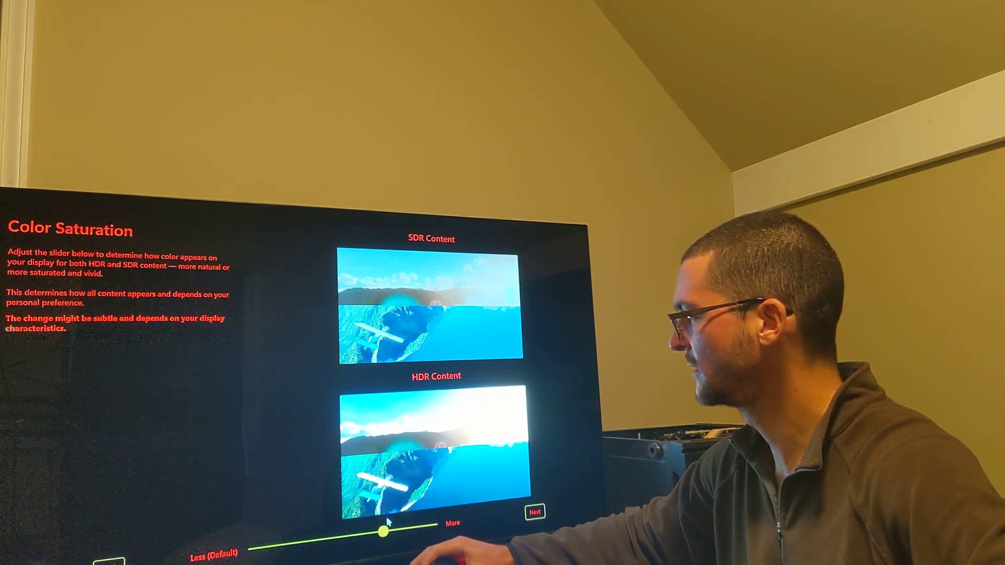
left_click_drag(381, 524, 272, 546)
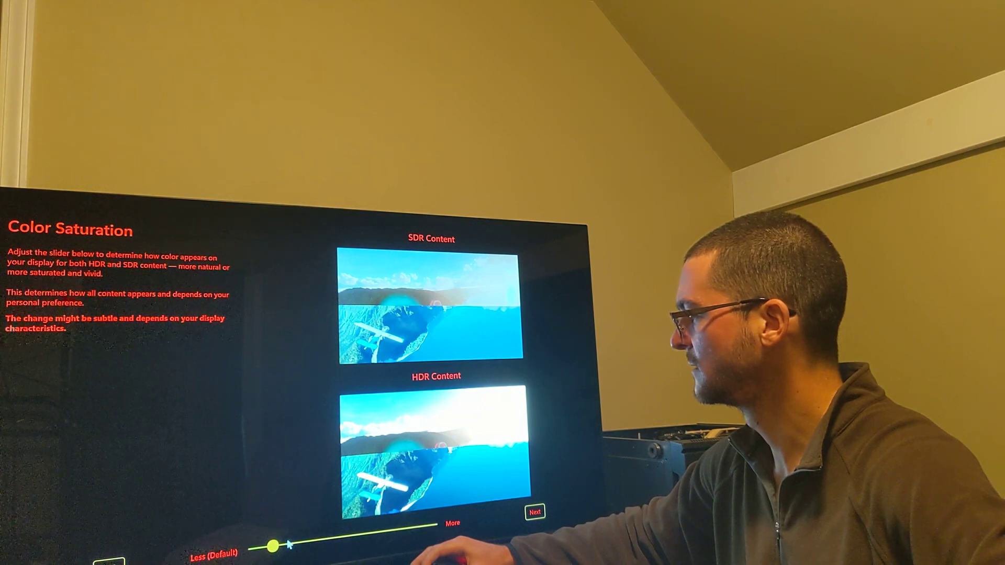
left_click_drag(272, 546, 250, 549)
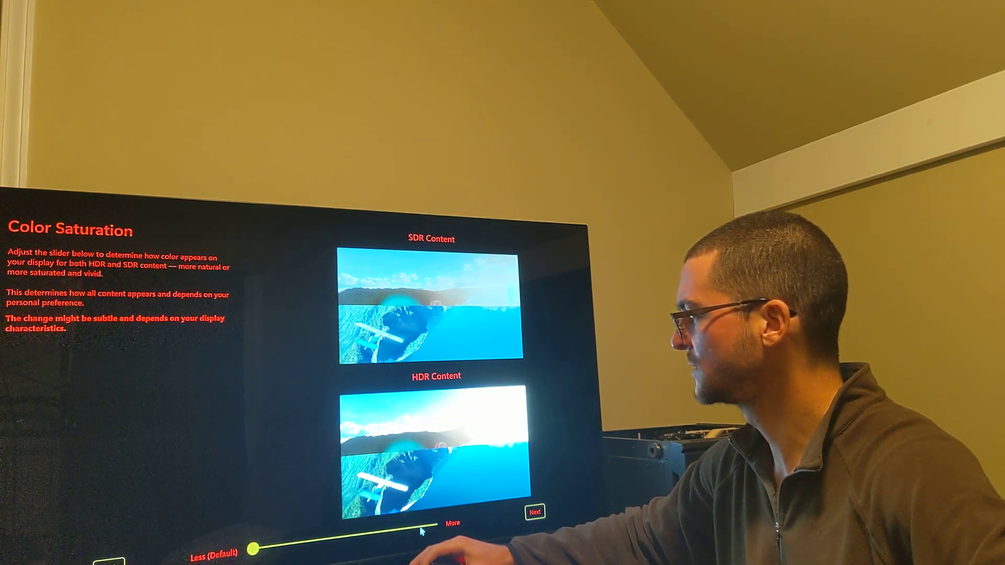
left_click_drag(250, 549, 417, 526)
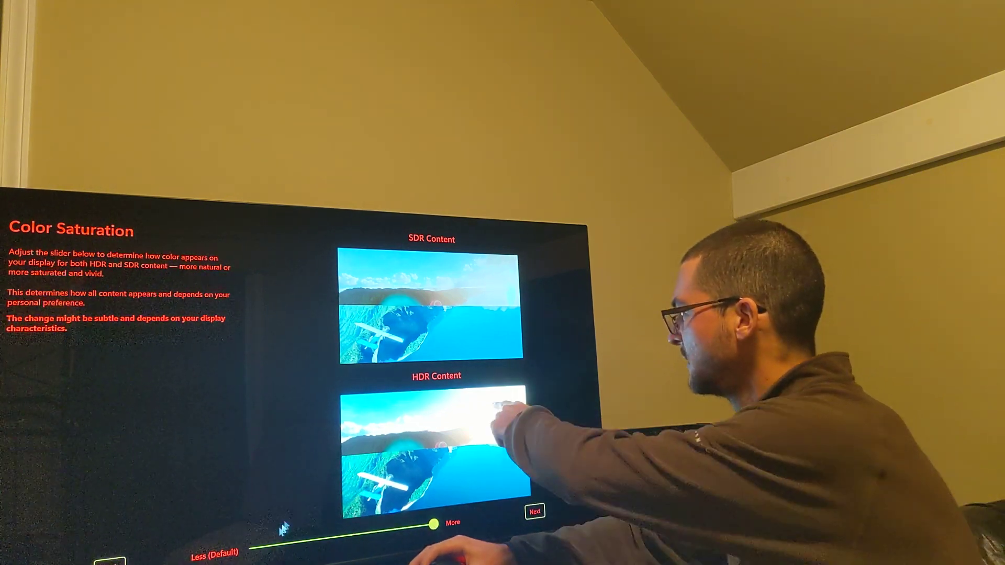
left_click_drag(435, 526, 272, 546)
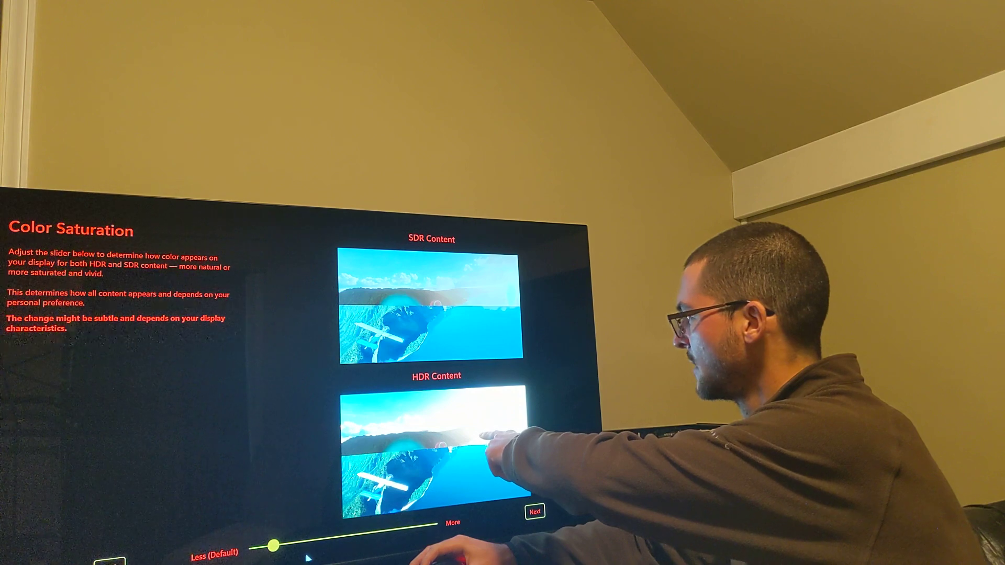
left_click_drag(273, 545, 328, 538)
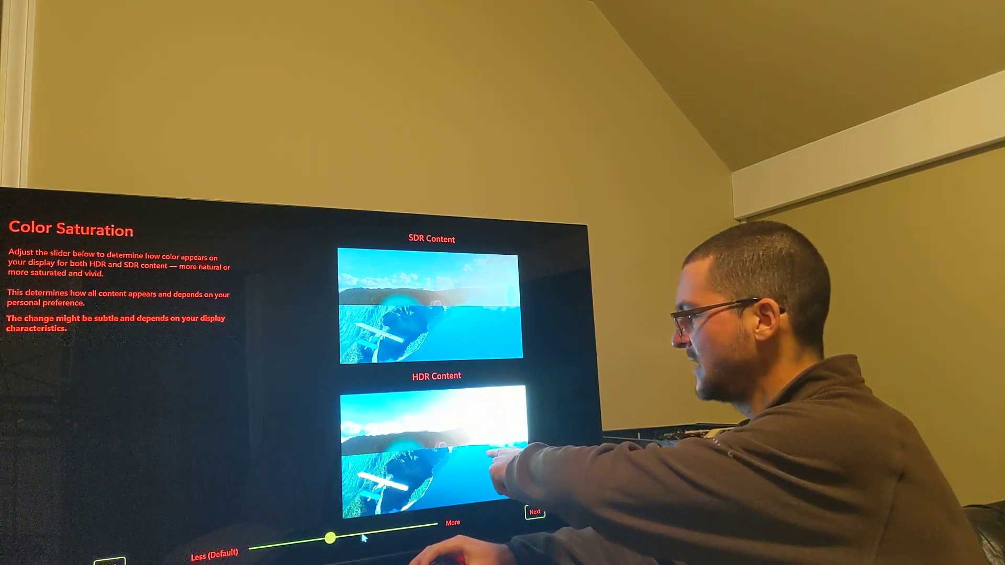
left_click_drag(327, 538, 272, 545)
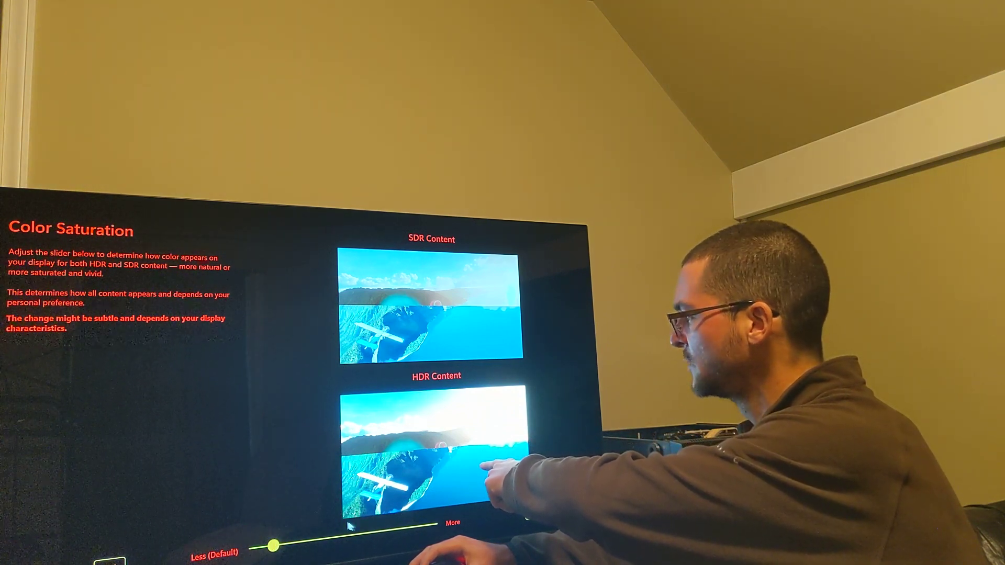
left_click_drag(270, 545, 401, 527)
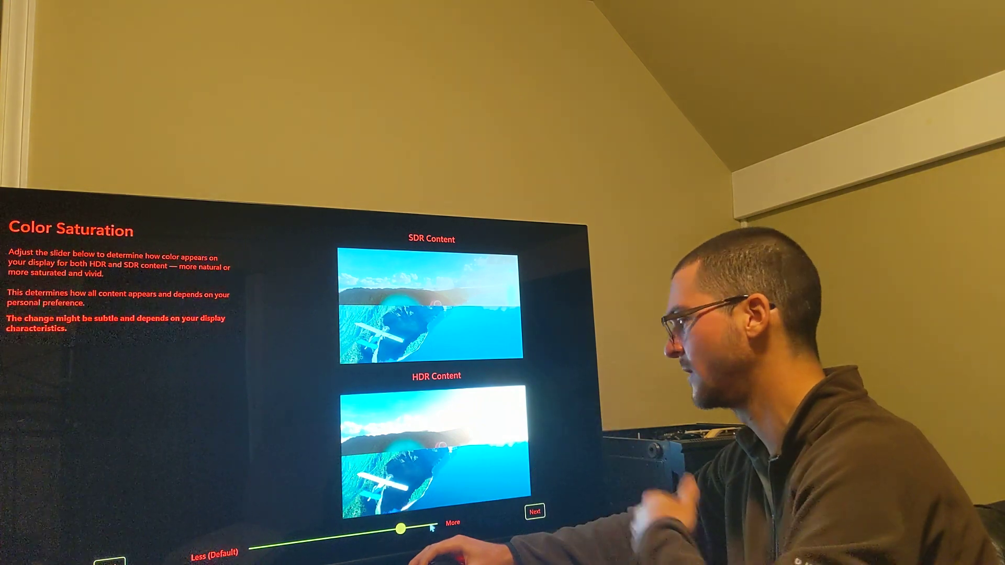
left_click_drag(401, 528, 434, 524)
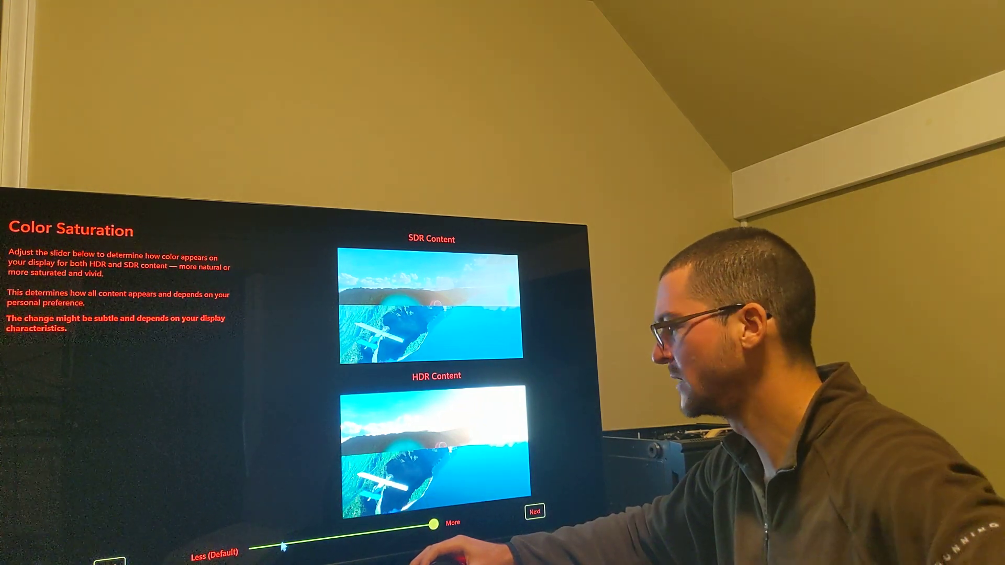
left_click_drag(434, 524, 252, 547)
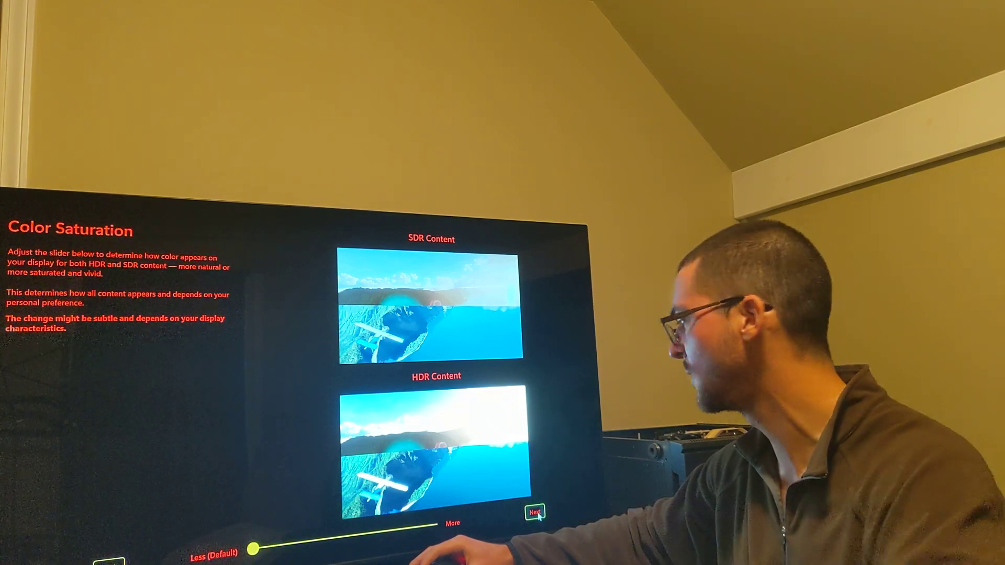
Step: Continue to the Review and save page with before/after images and a proposed LG TV profile name
left_click(534, 512)
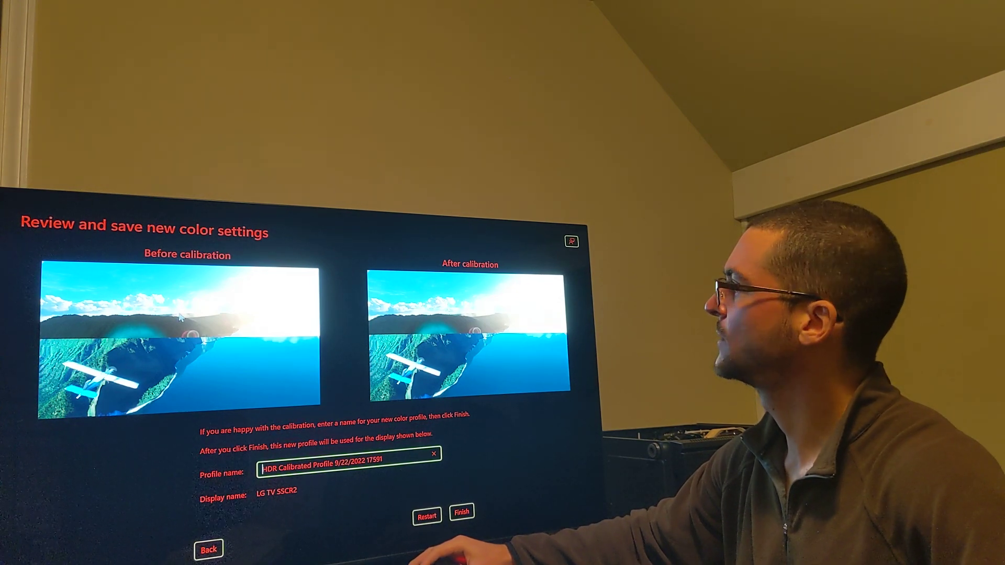
mouse_move(573, 302)
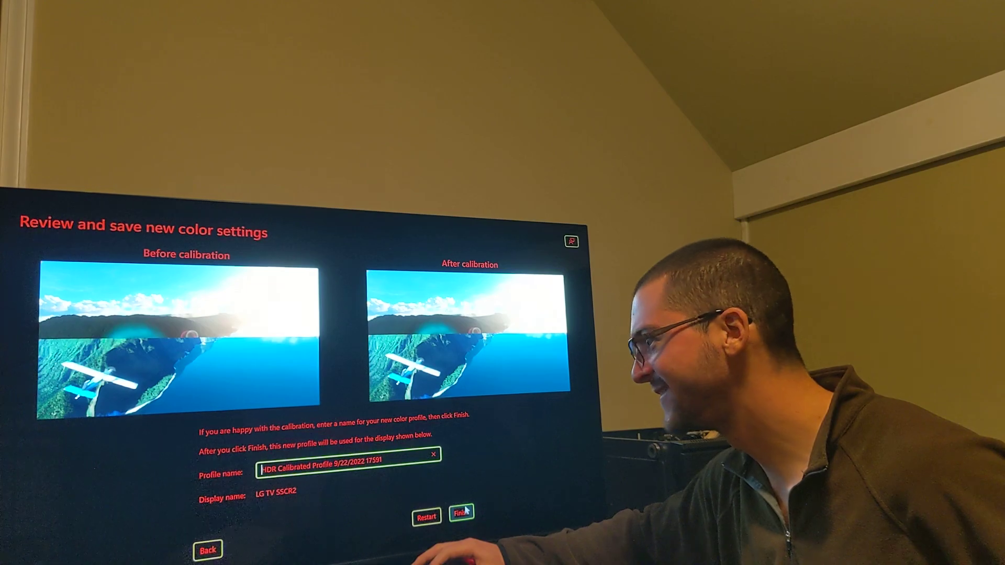
Step: Finish calibration to save the HDR profile for the LG TV and acknowledge the association
left_click(462, 515)
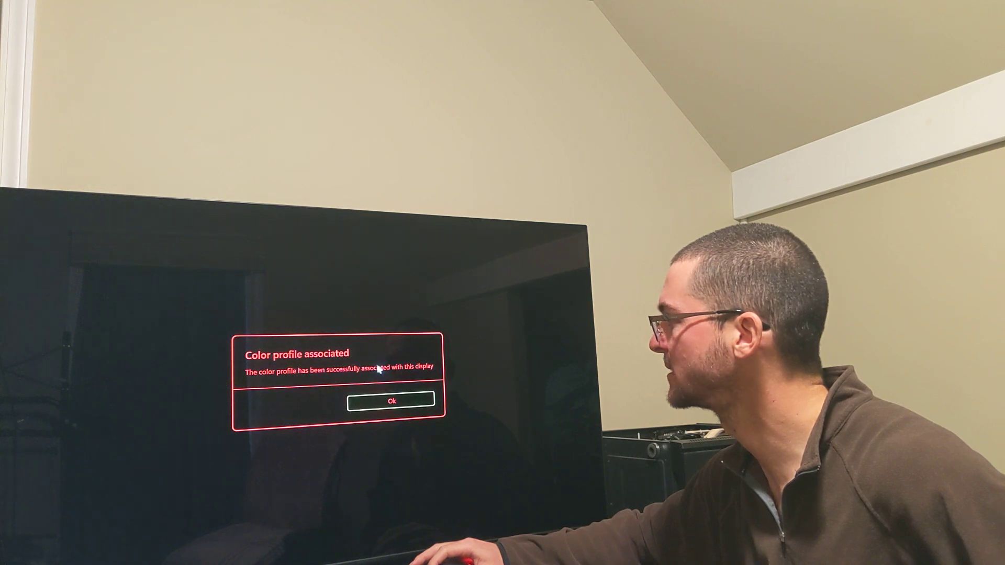
left_click(392, 399)
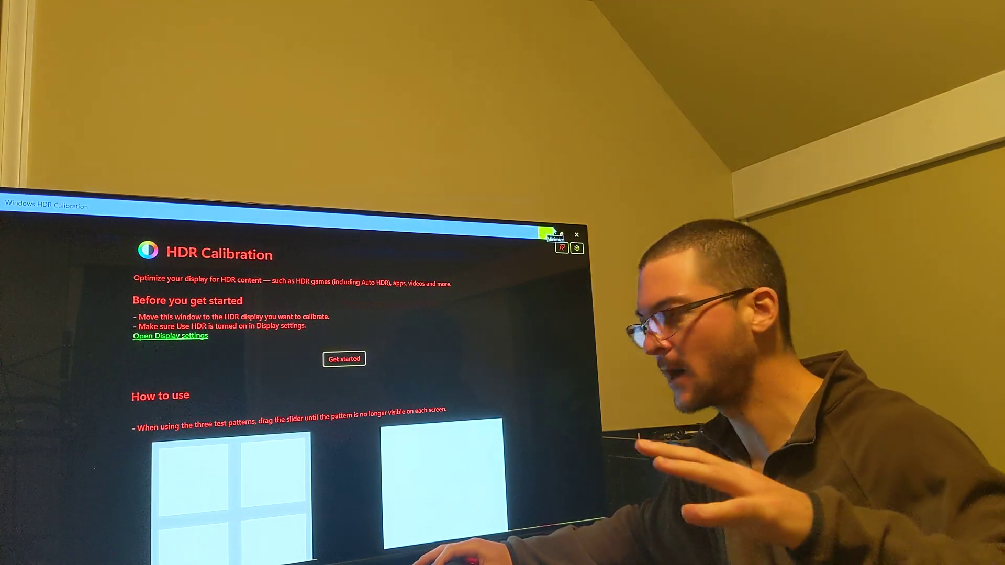
mouse_move(559, 233)
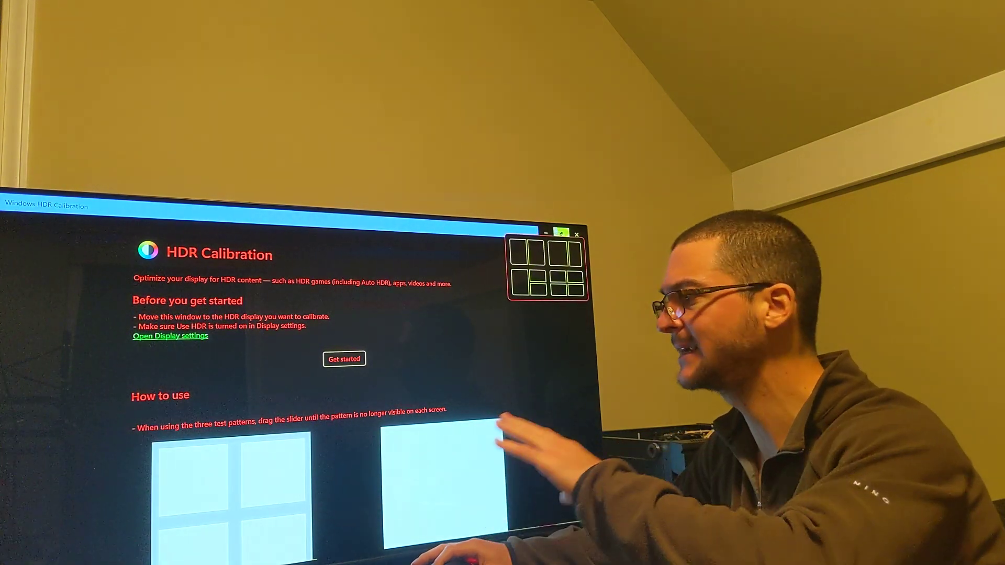